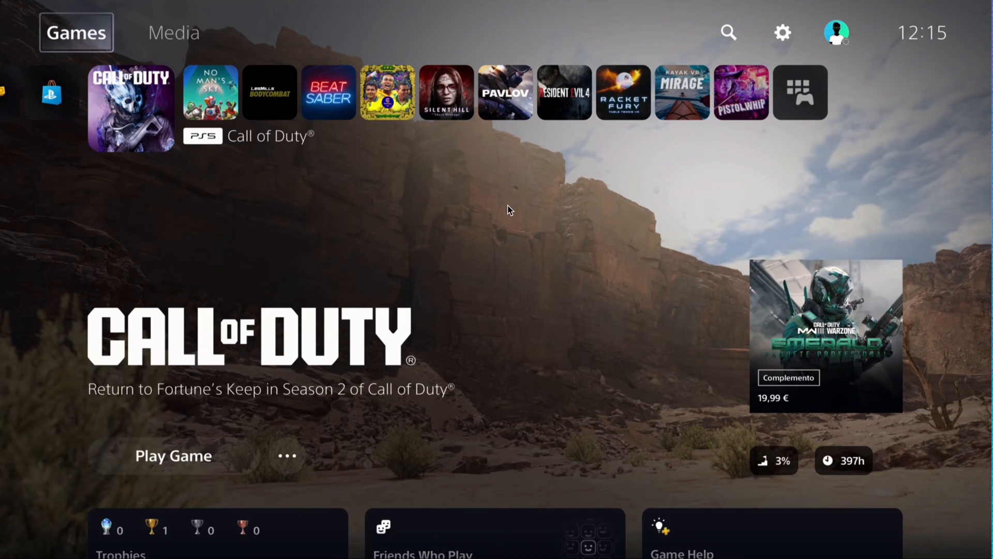
{"action": "mouse_move", "coordinate": [3, 376]}
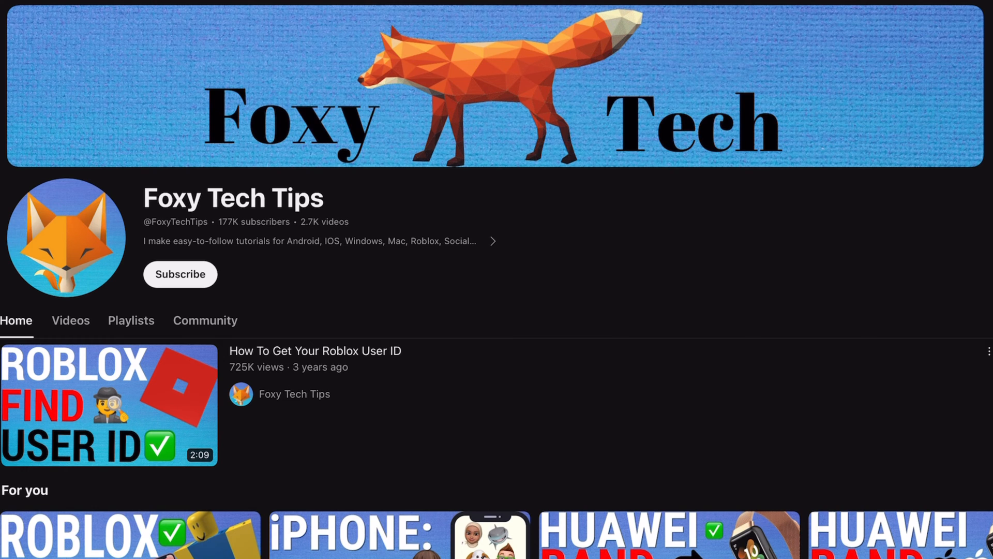
- Open the console Settings menu from the gear icon on the home screen
{"action": "scroll", "scroll_direction": "down", "scroll_amount": 3}
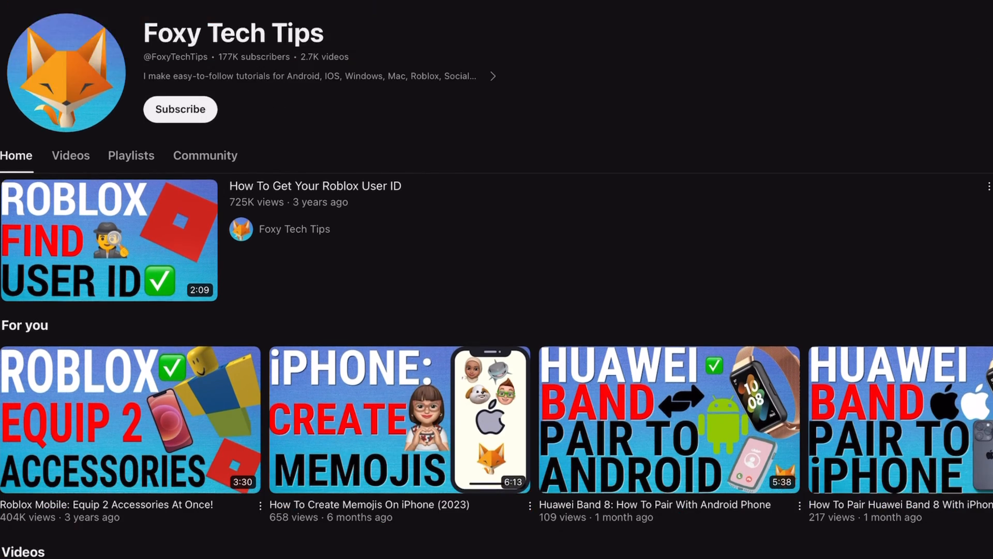
{"action": "scroll", "scroll_direction": "down", "scroll_amount": 3}
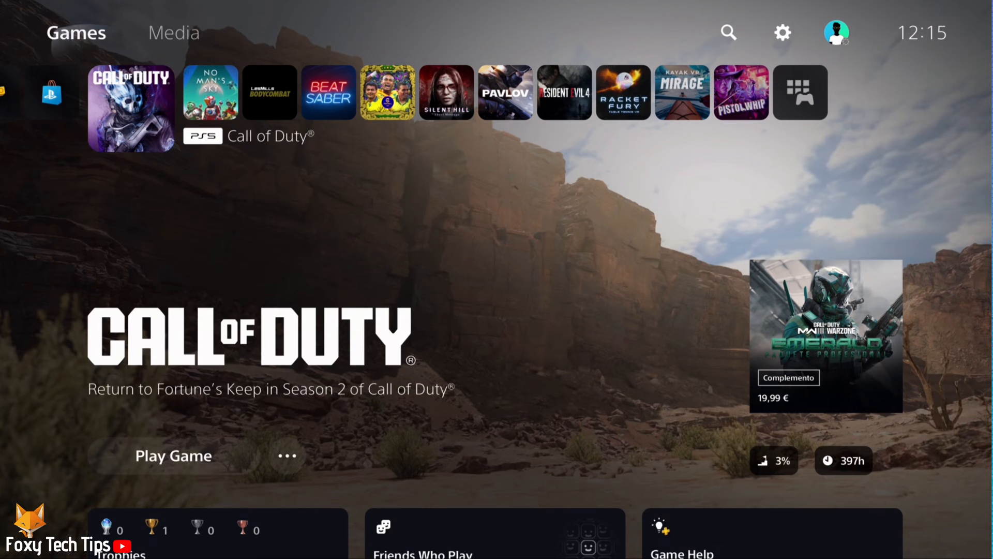
{"action": "mouse_move", "coordinate": [728, 32]}
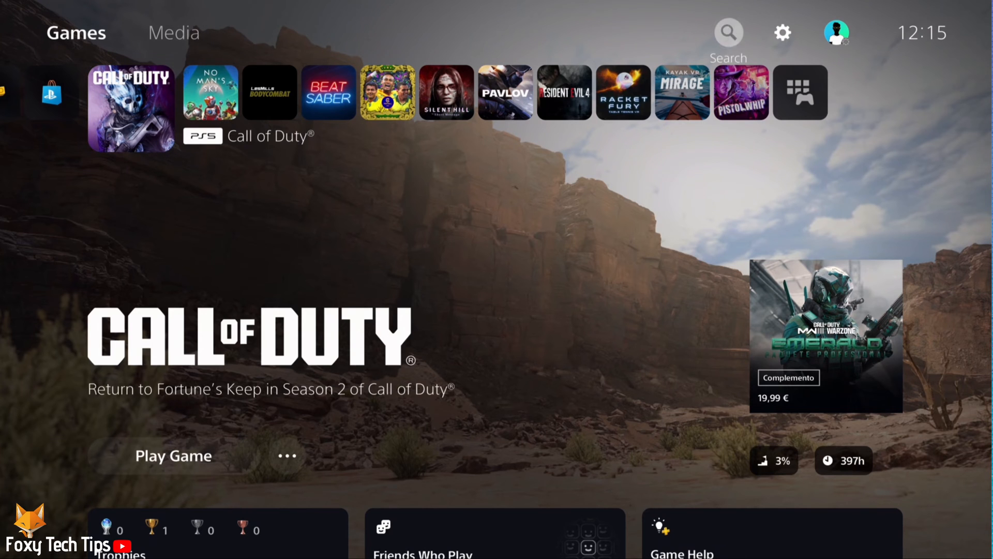
{"action": "left_click", "coordinate": [782, 32]}
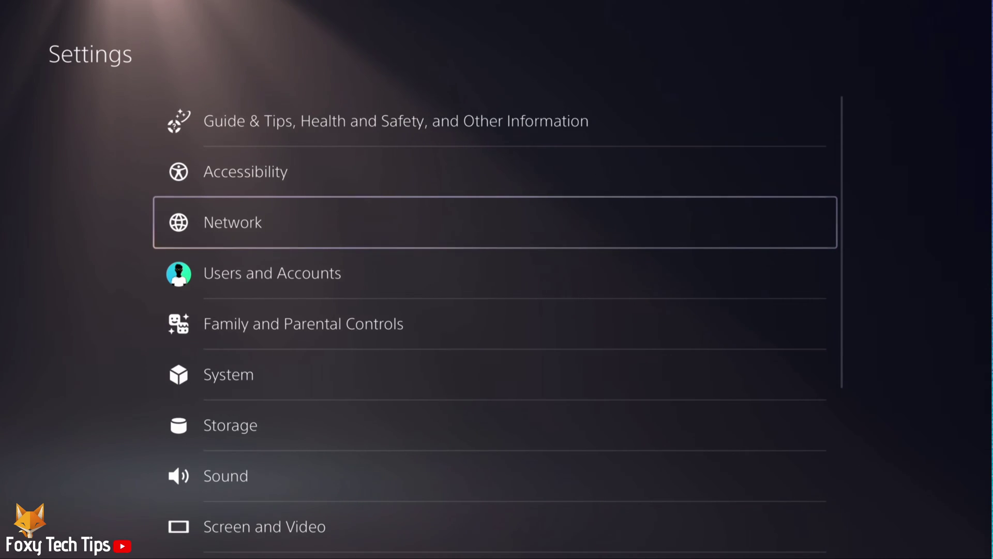
{"action": "left_click", "coordinate": [272, 273]}
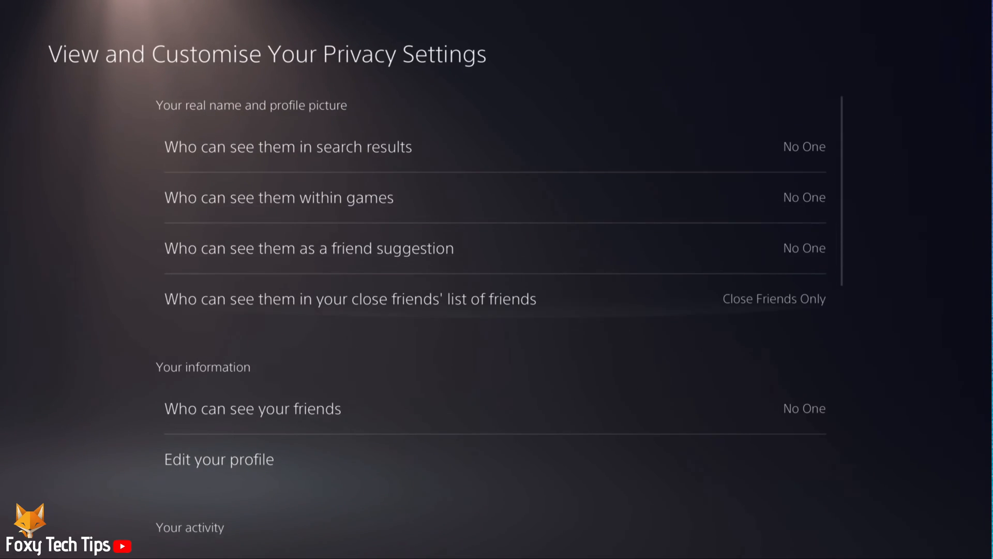
{"action": "scroll", "scroll_direction": "down", "scroll_amount": 3}
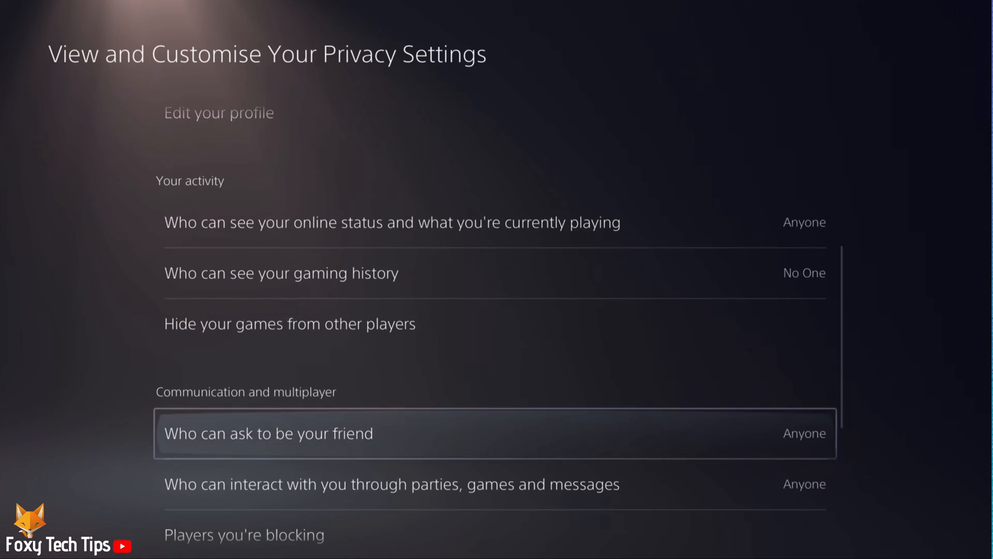
{"action": "scroll", "scroll_direction": "down", "scroll_amount": 3}
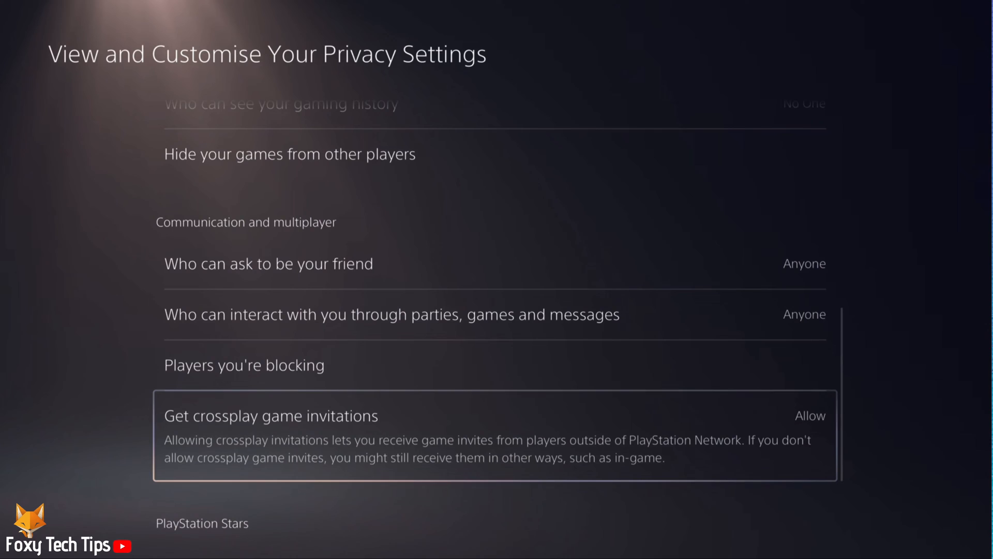
{"action": "left_click", "coordinate": [809, 415]}
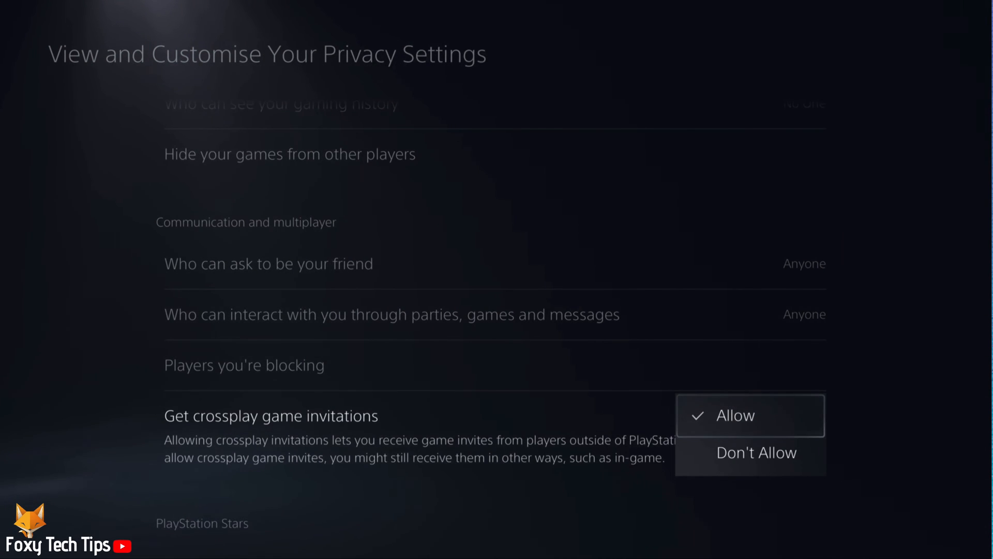
- Set Get crossplay game invitations to Don't Allow and confirm the change
{"action": "left_click", "coordinate": [756, 452]}
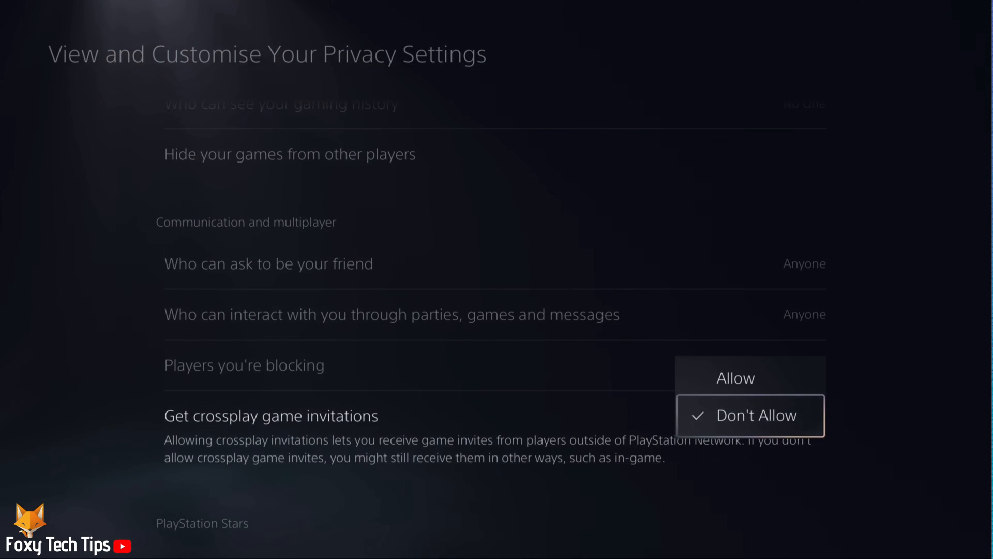
{"action": "left_click", "coordinate": [735, 377]}
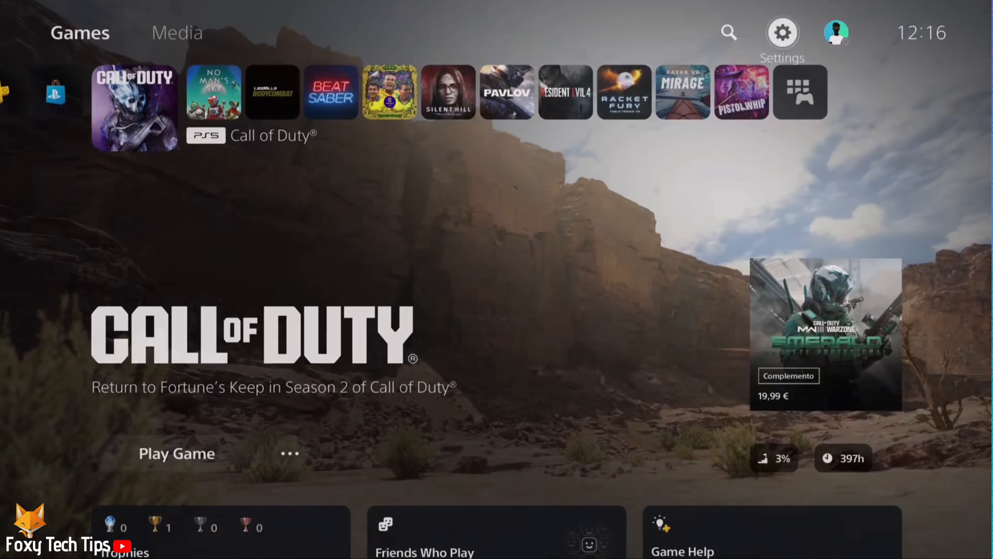
{"action": "mouse_move", "coordinate": [728, 32]}
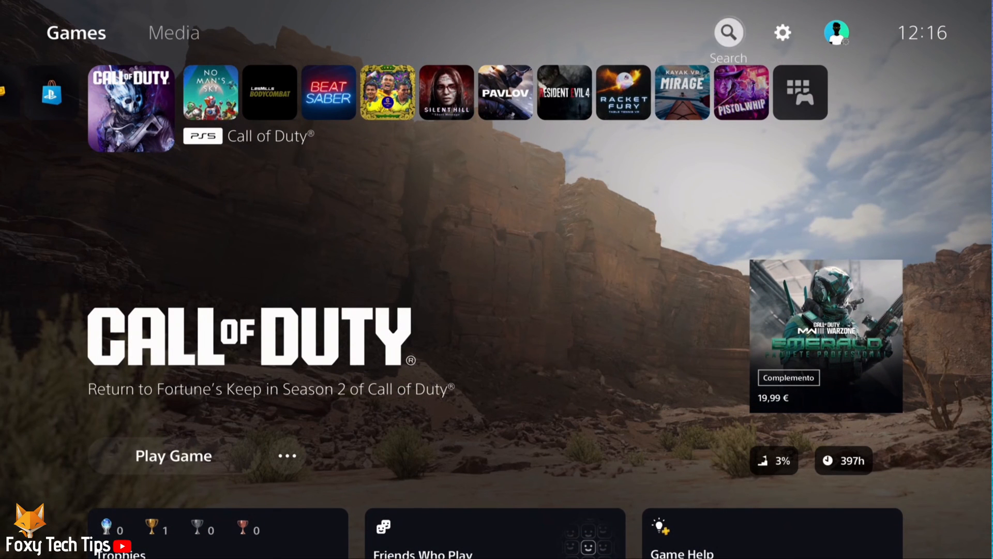